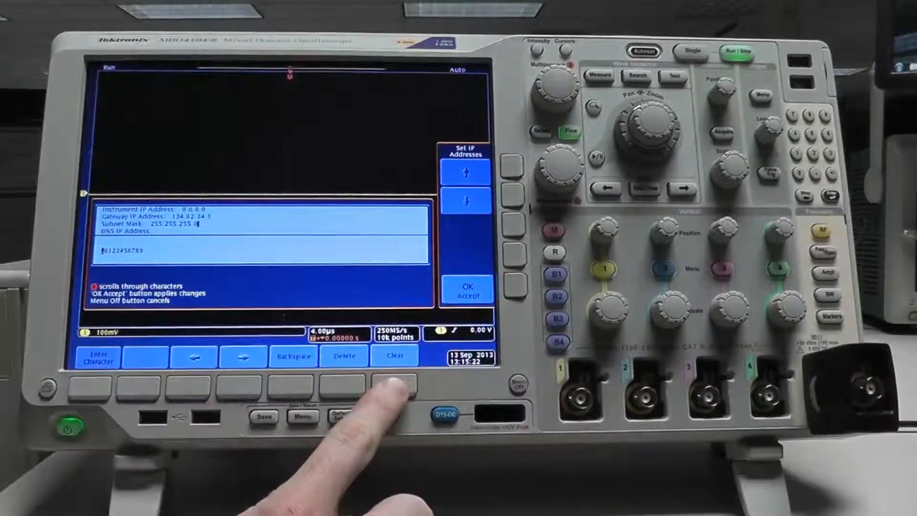
Step: Clear the gateway and subnet mask values, then leave the address entry screen
left_click(394, 357)
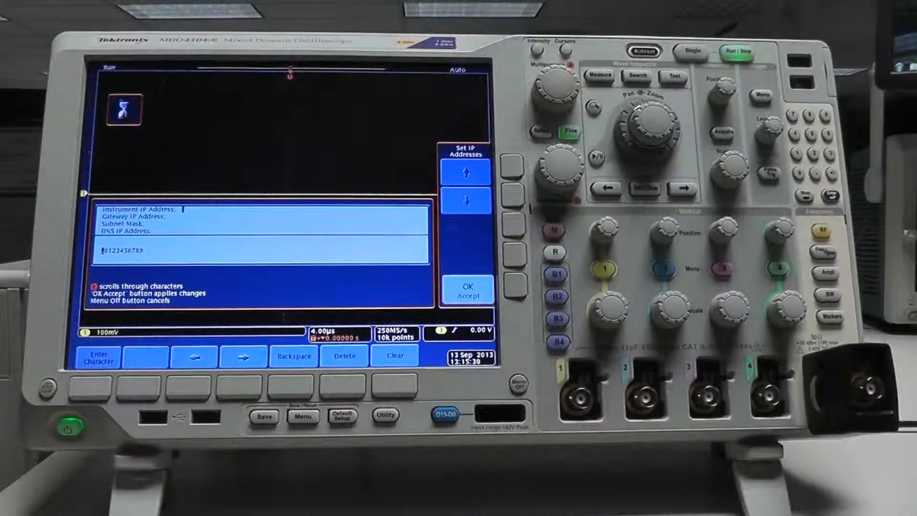
left_click(517, 383)
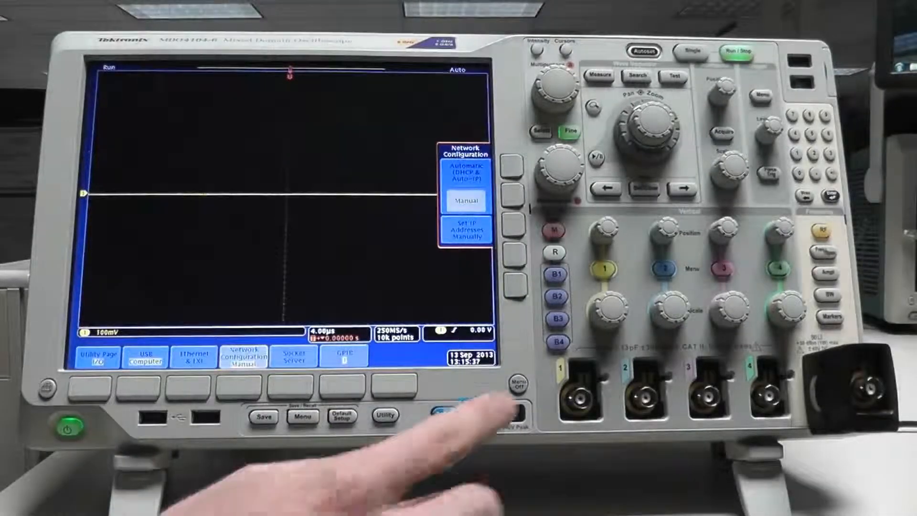